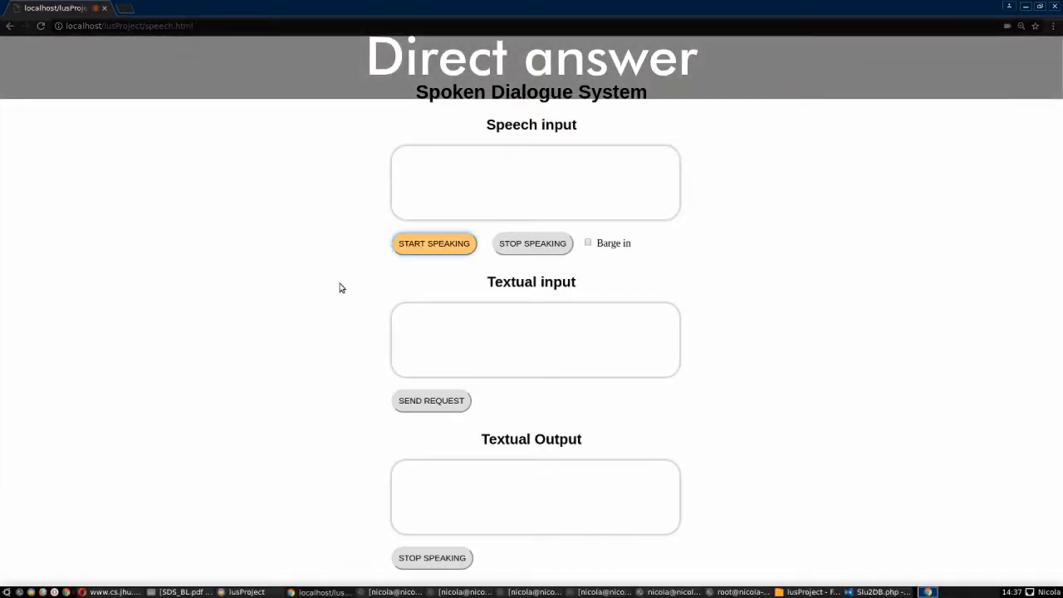
- Ask aloud 'when was gravity released' and receive the direct answer 2013
click(433, 243)
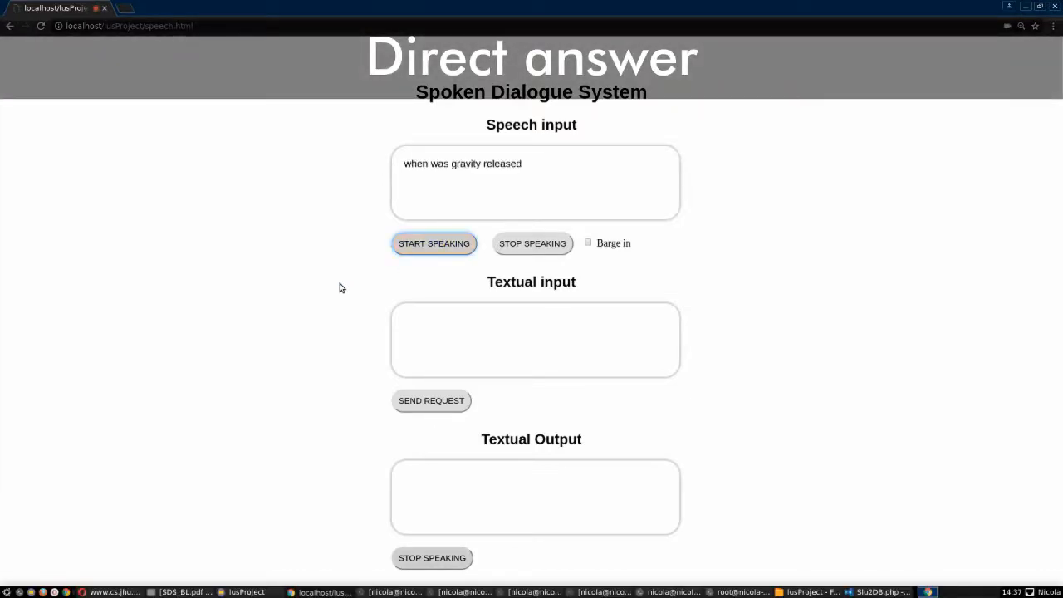
click(433, 242)
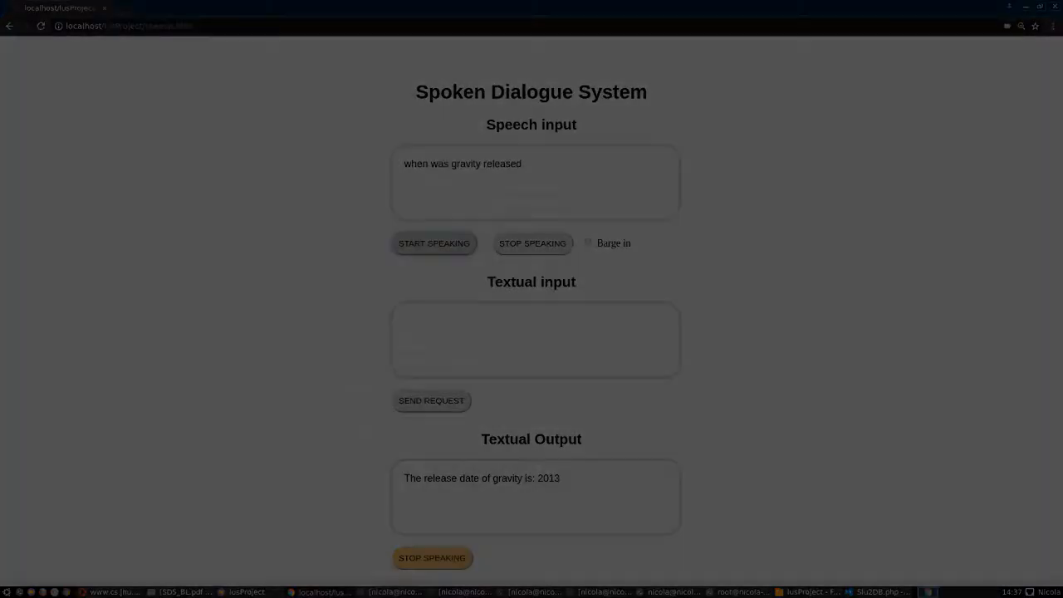
click(433, 243)
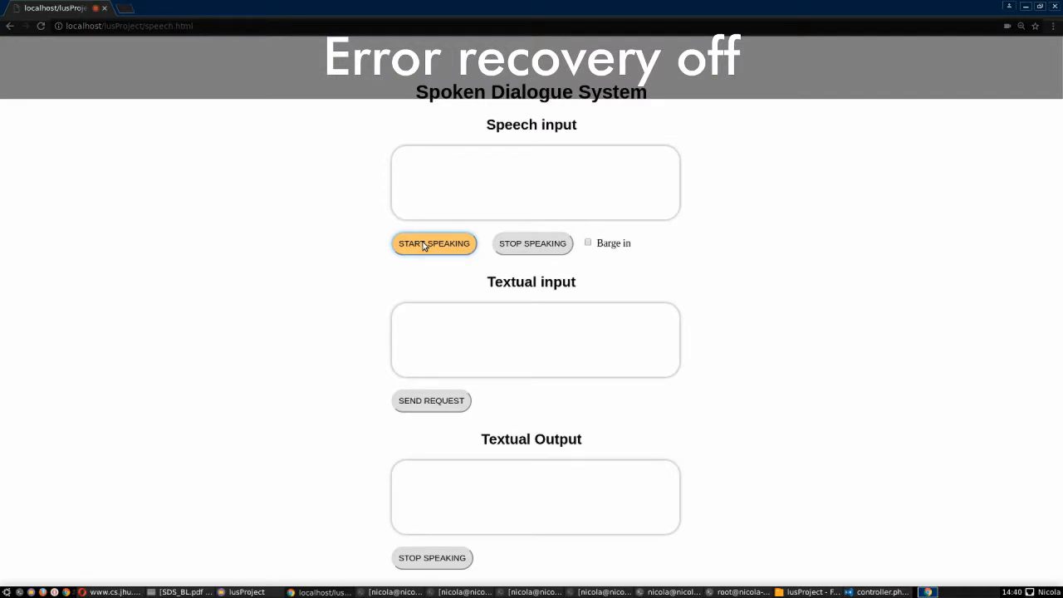
click(434, 242)
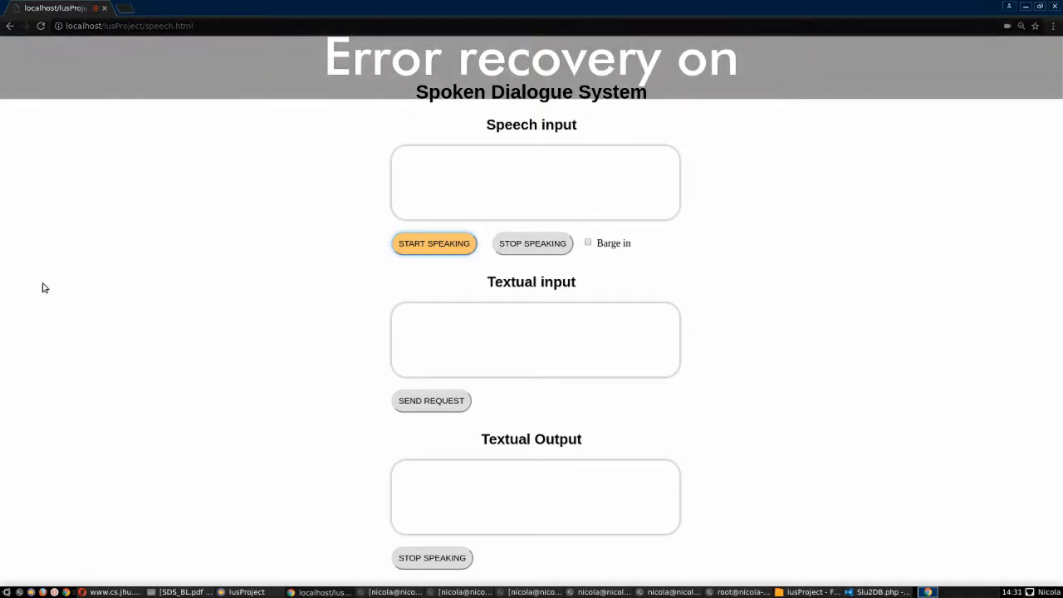
click(434, 243)
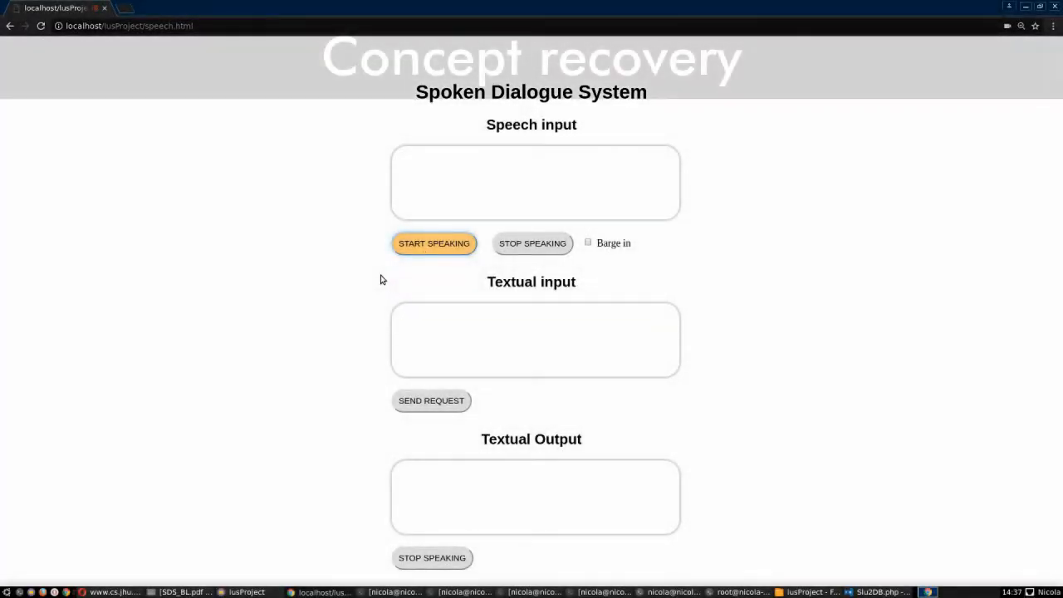
- Ask 'when was the Matrix released', confirm 'yes', and receive release dates 2003 and 1999
click(433, 242)
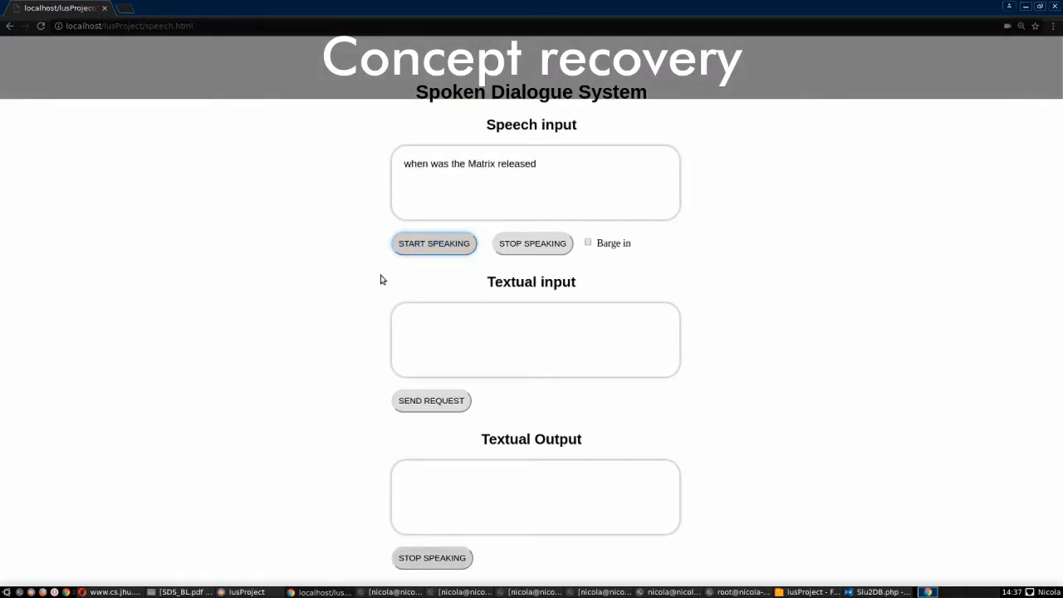
click(434, 242)
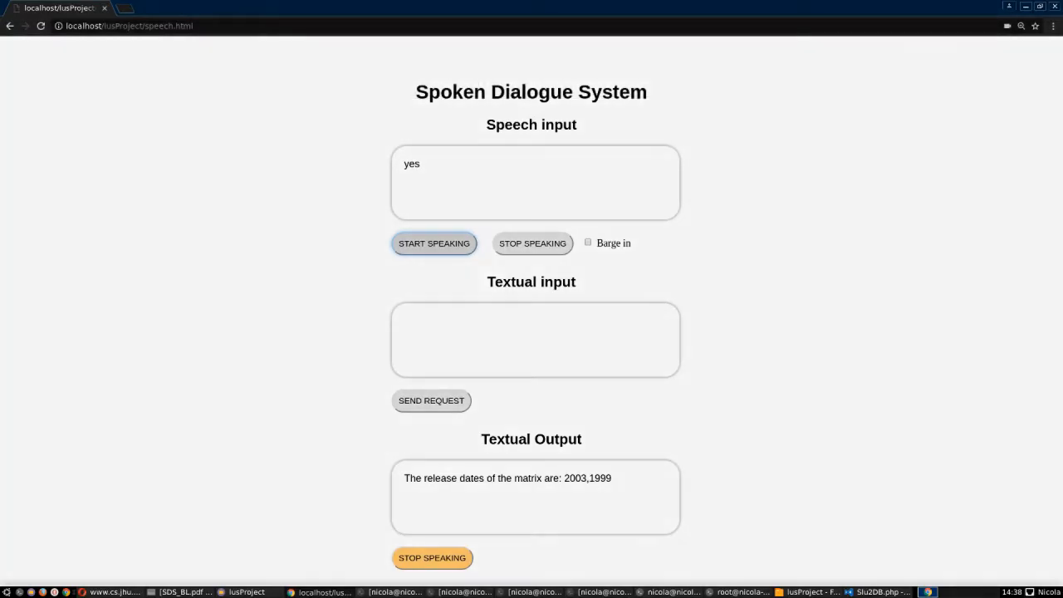
click(433, 242)
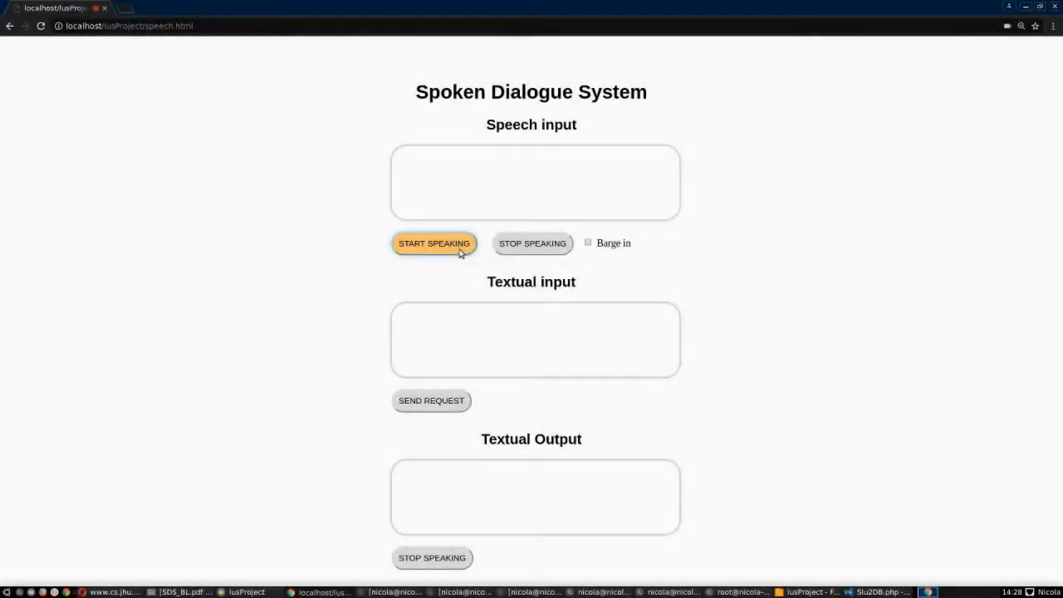
click(588, 242)
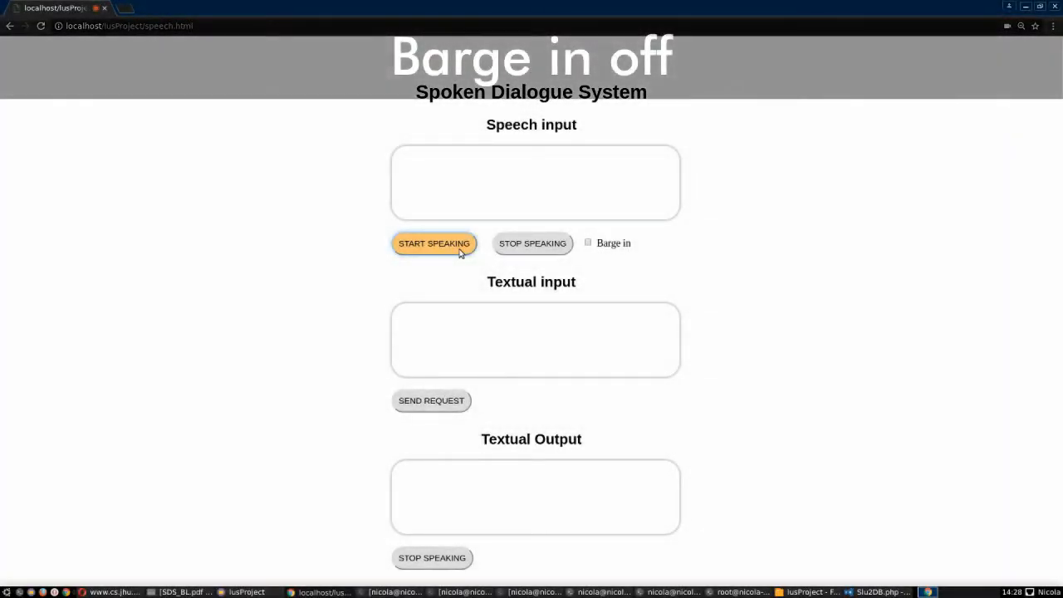
- With Barge in unchecked, ask 'which is the release date of Fantasia'
click(434, 243)
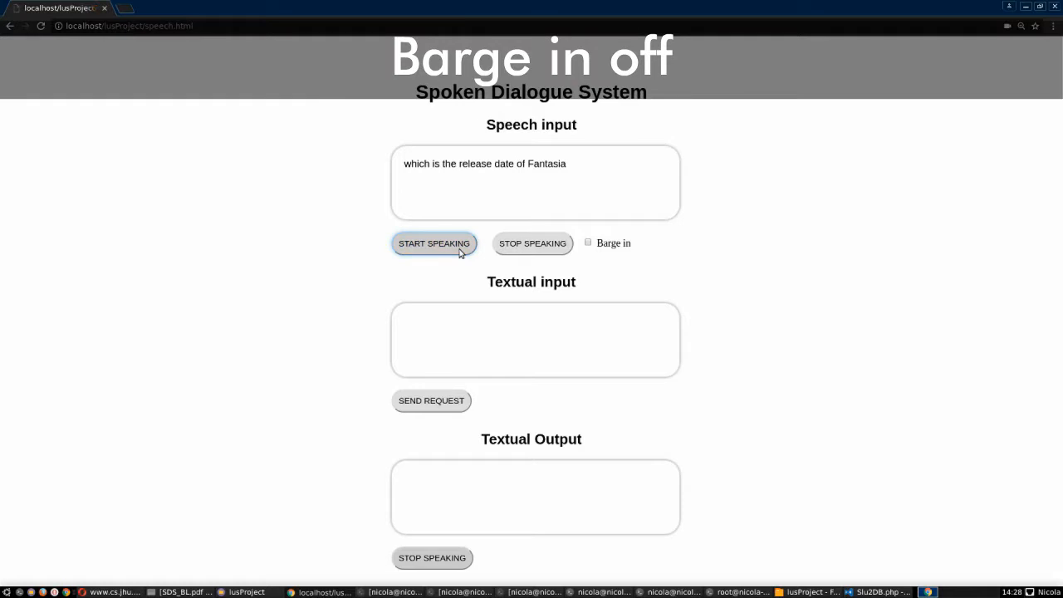
click(434, 243)
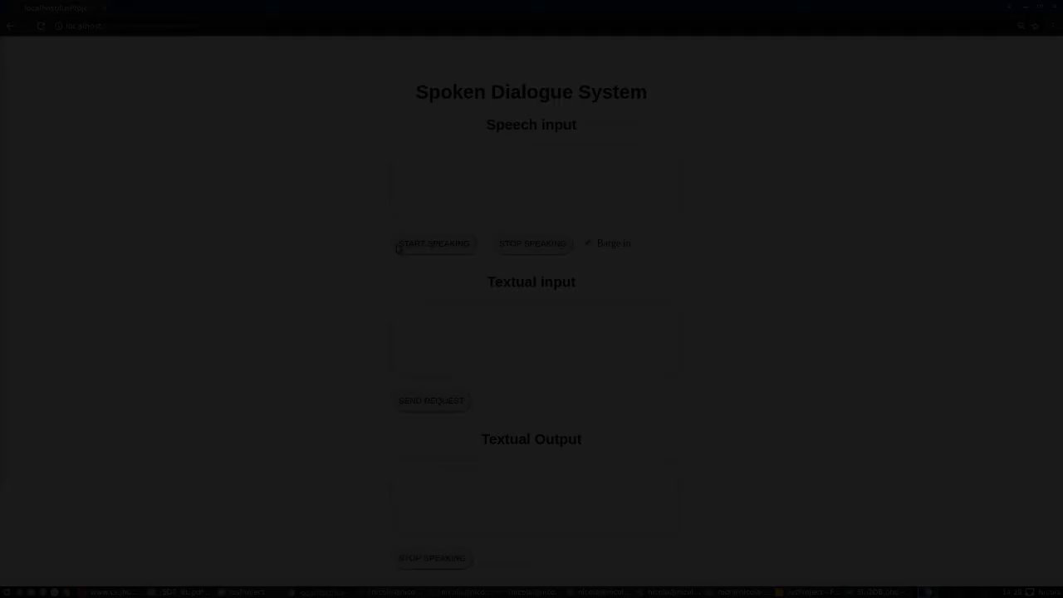
- With Barge in enabled, ask Fantasia's release date, confirm 'yes', and receive dates 1999 and 1940
click(434, 243)
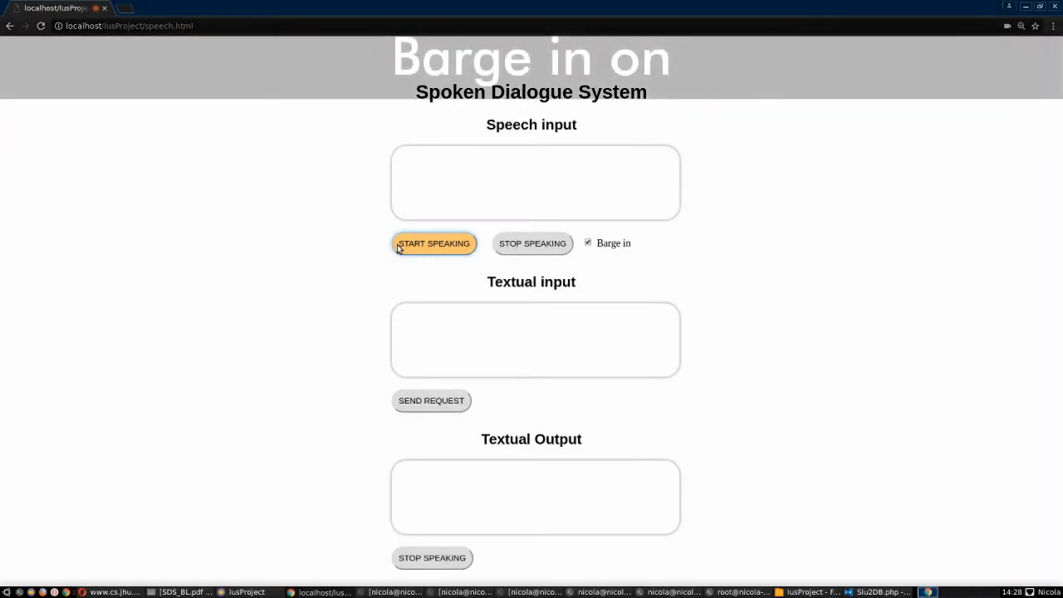
click(434, 242)
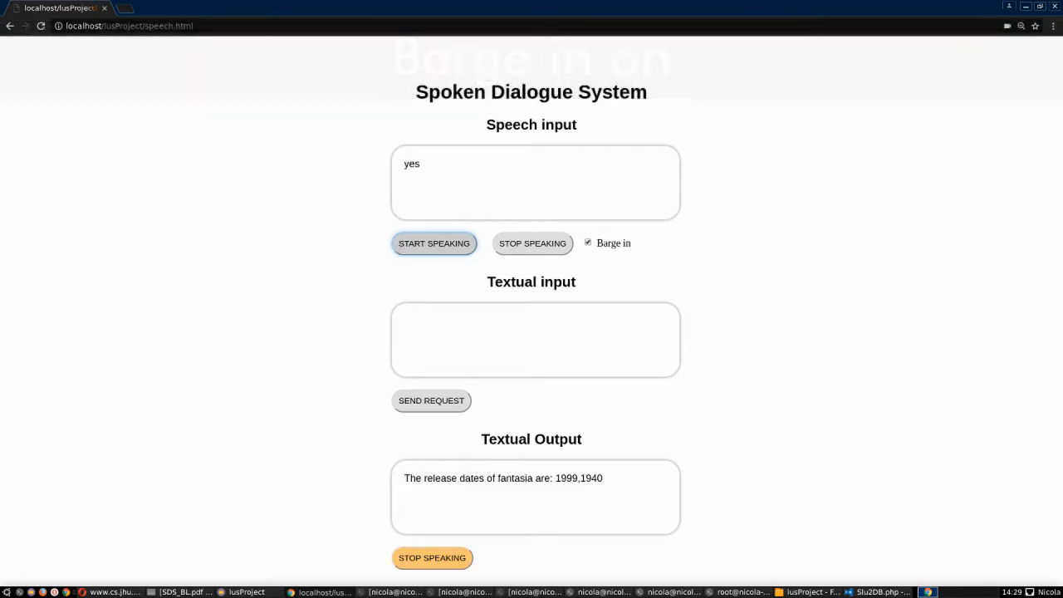
click(434, 243)
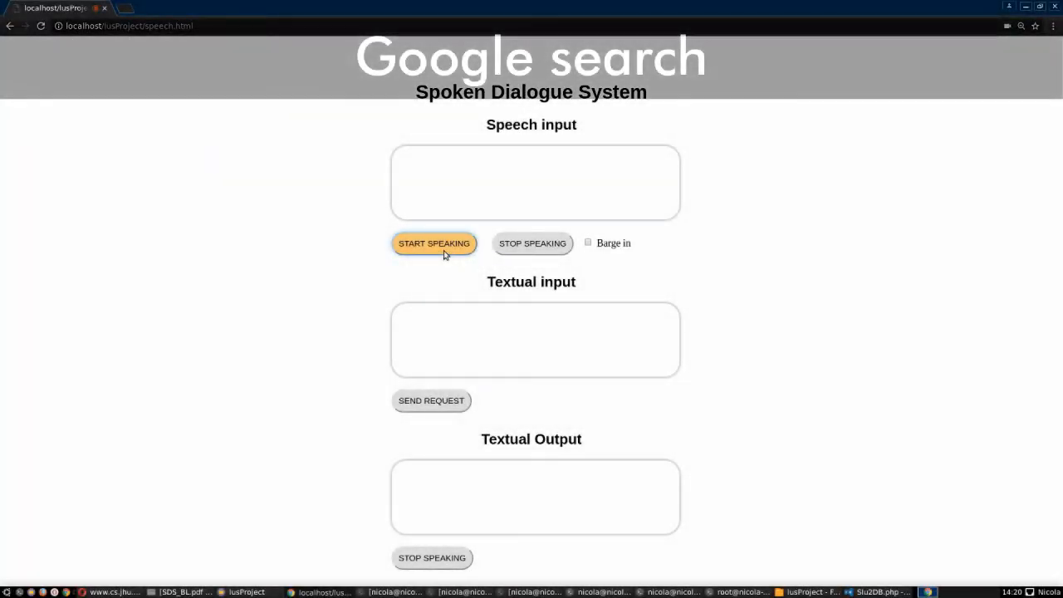
- Ask 'tell me who starred in shining' and get the movie/actor/director clarification question
click(434, 242)
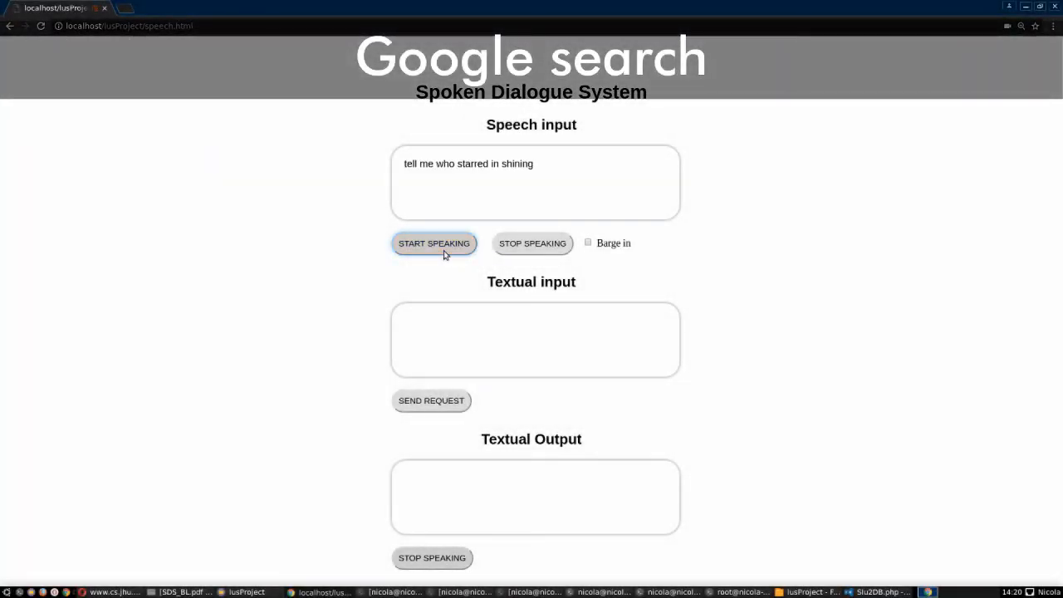
click(434, 243)
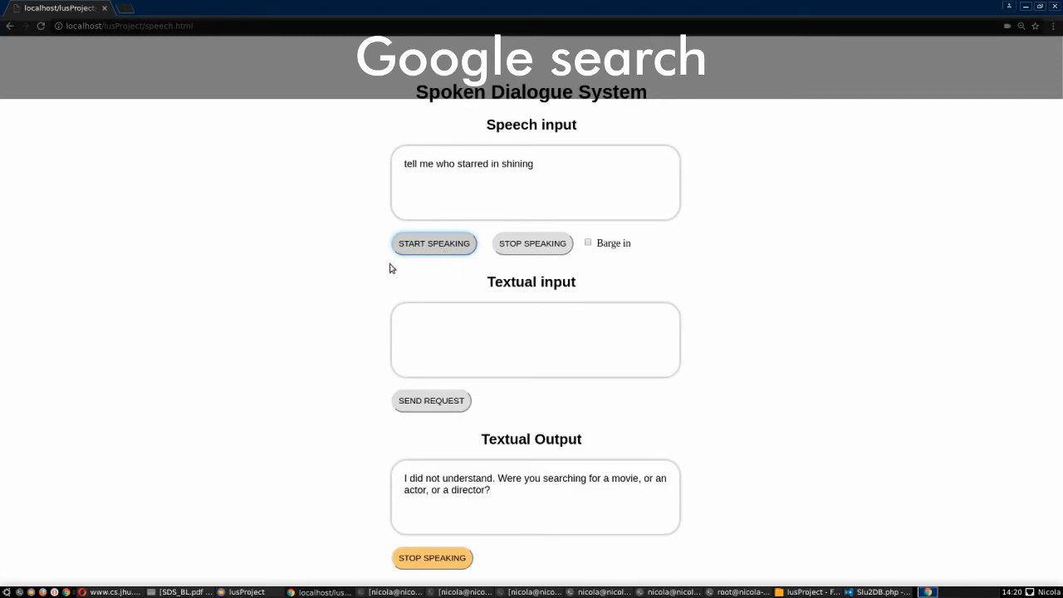
mouse_move(359, 276)
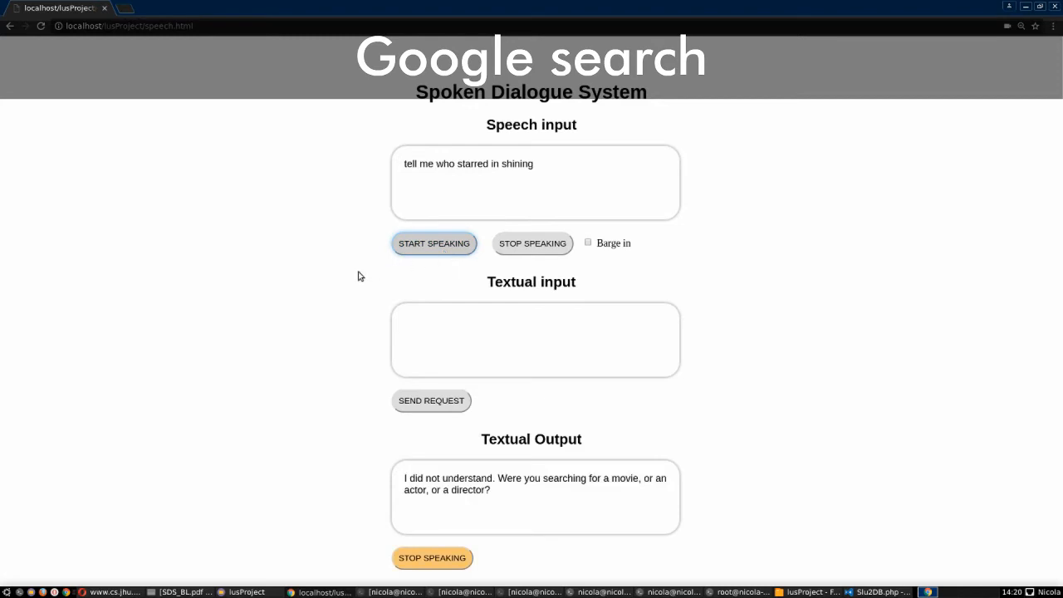